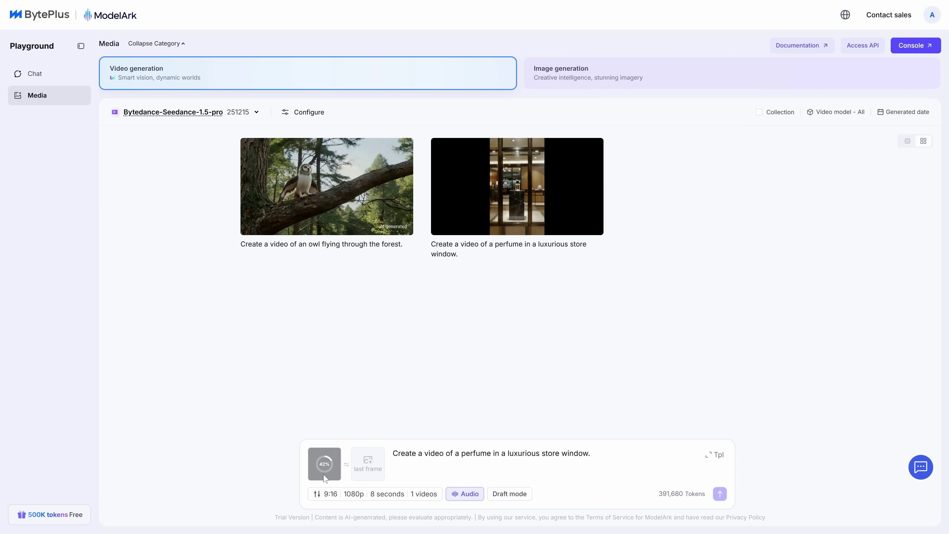
# Step: Attach the perfume photo as first frame and set the video ratio to vertical 9:16
pyautogui.click(324, 463)
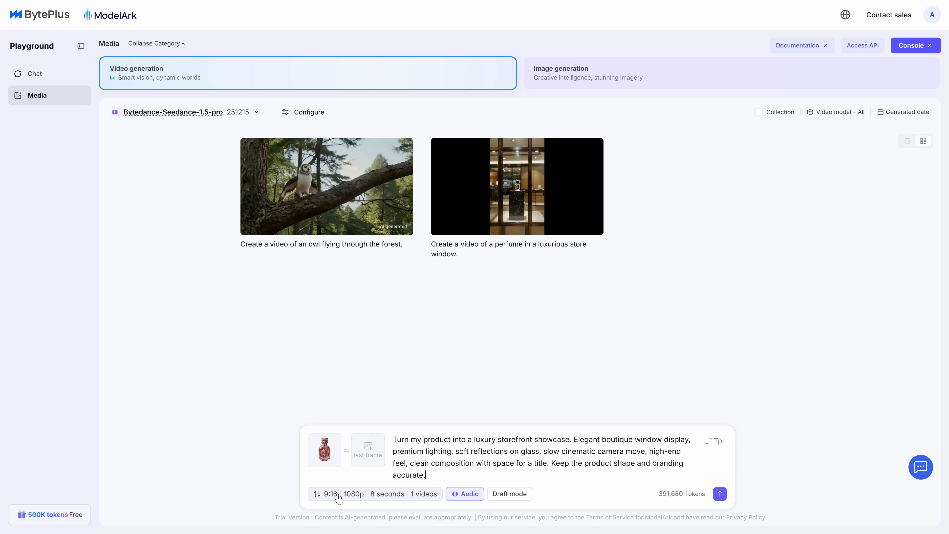
pyautogui.click(330, 494)
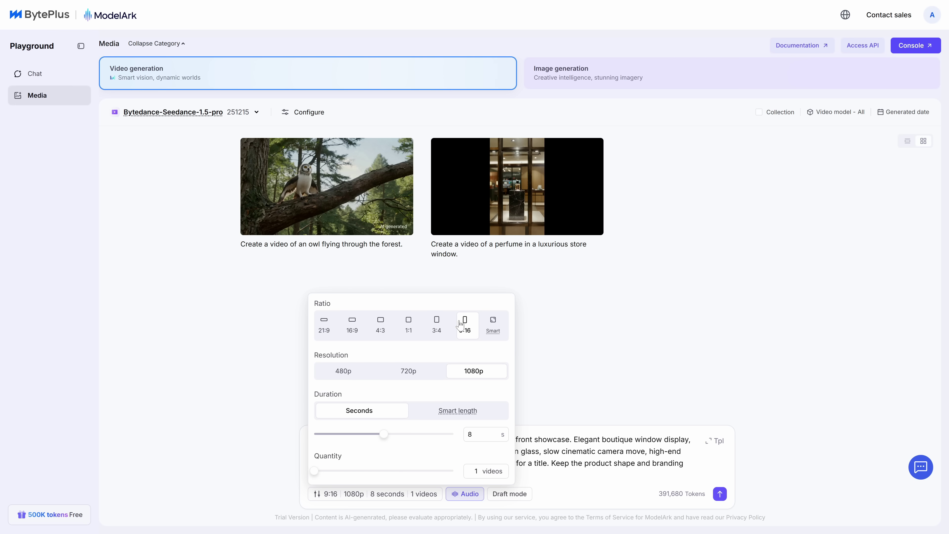
pyautogui.click(465, 326)
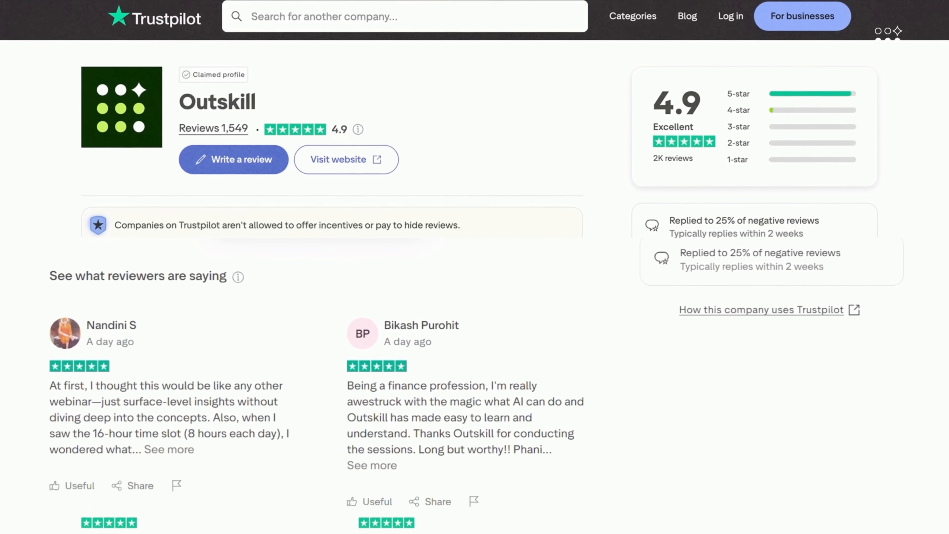
# Step: Scroll through Outskill's Trustpilot reviews under its 4.9 rating
pyautogui.scroll(-3)
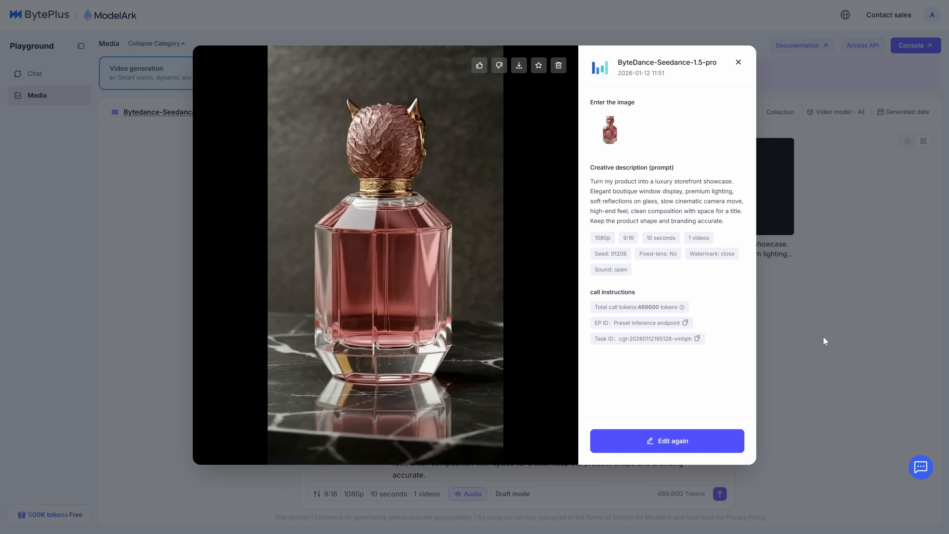
# Step: Close the finished perfume video details so the clip lands in the gallery
pyautogui.click(738, 63)
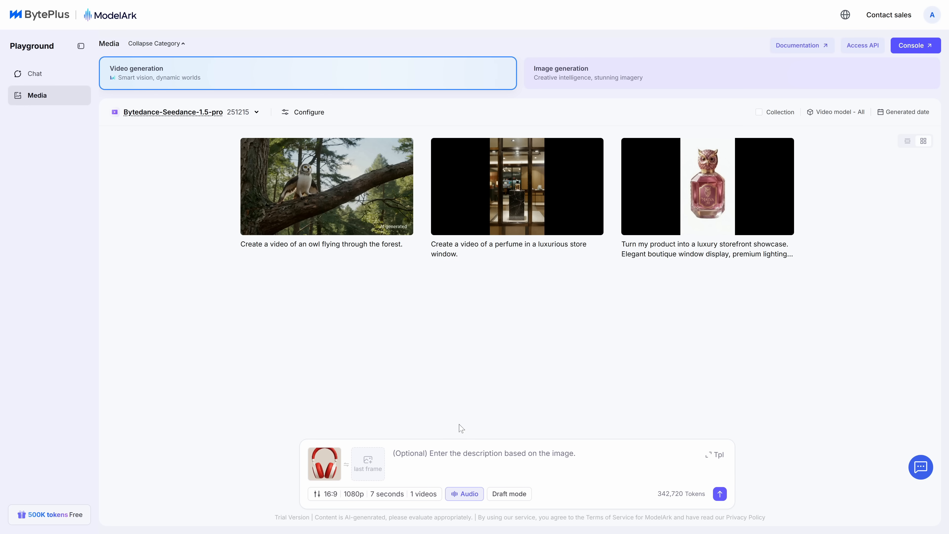
# Step: Generate the 16:9 headphone clip from the 'Cinematic unboxing sequence of my product...' prompt
pyautogui.write('Cinematic unboxing sequence of my product. Close-up shots, smooth camera motion, premium packaging reveal, satisfying peel and unwrap moments, clean lighting, modern desk setup. Keep brand colors consistent and the product accurate.')
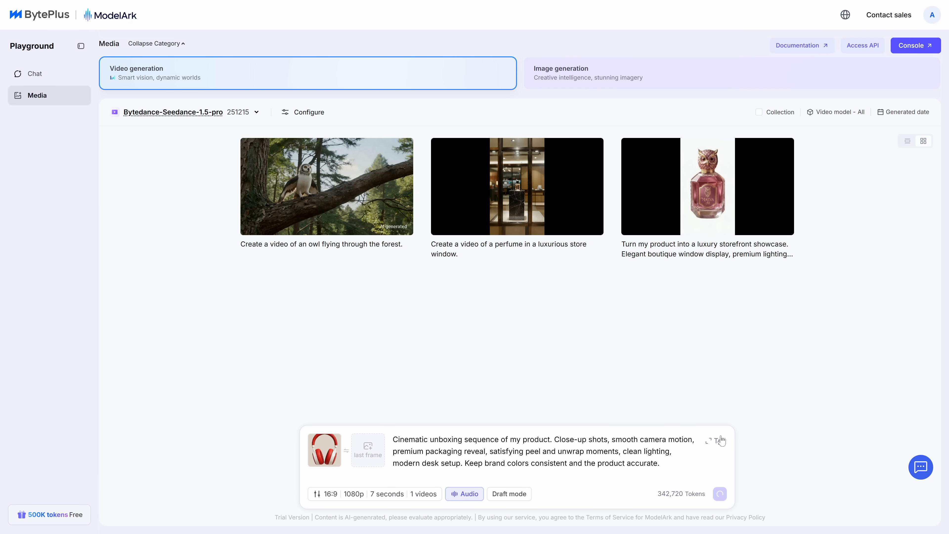
pyautogui.click(719, 494)
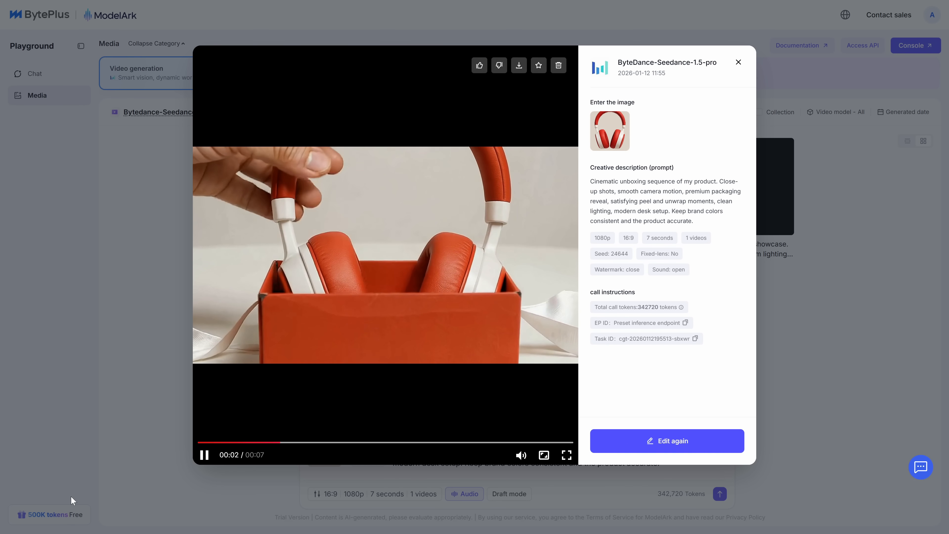